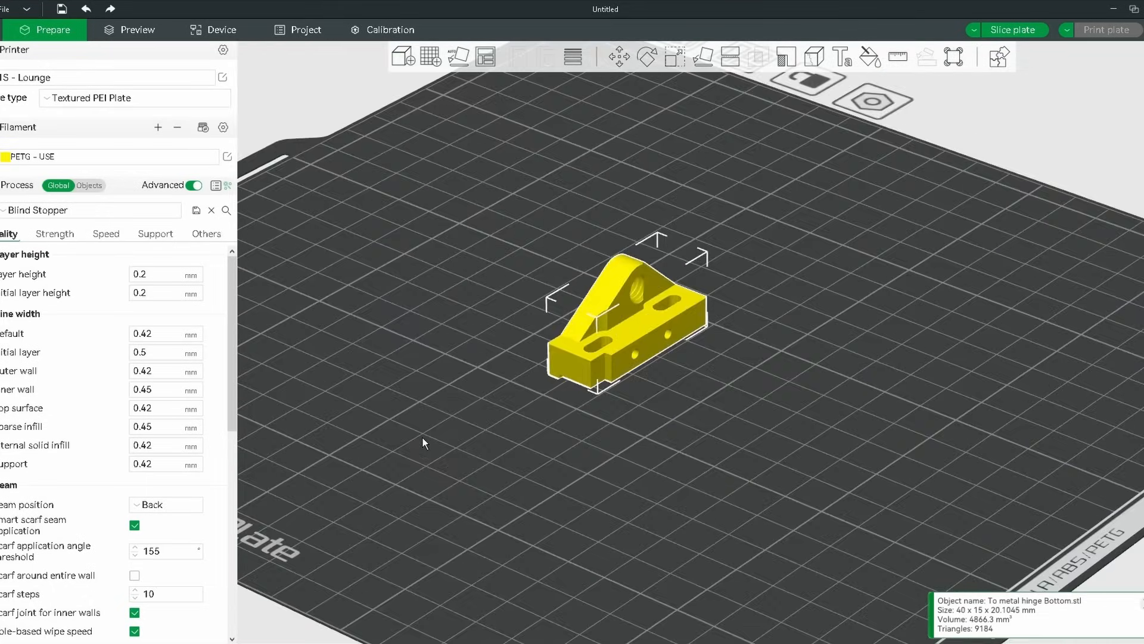
- Slice the hinge plate, review the floating-regions warning in Preview, then return to Prepare
click(1016, 30)
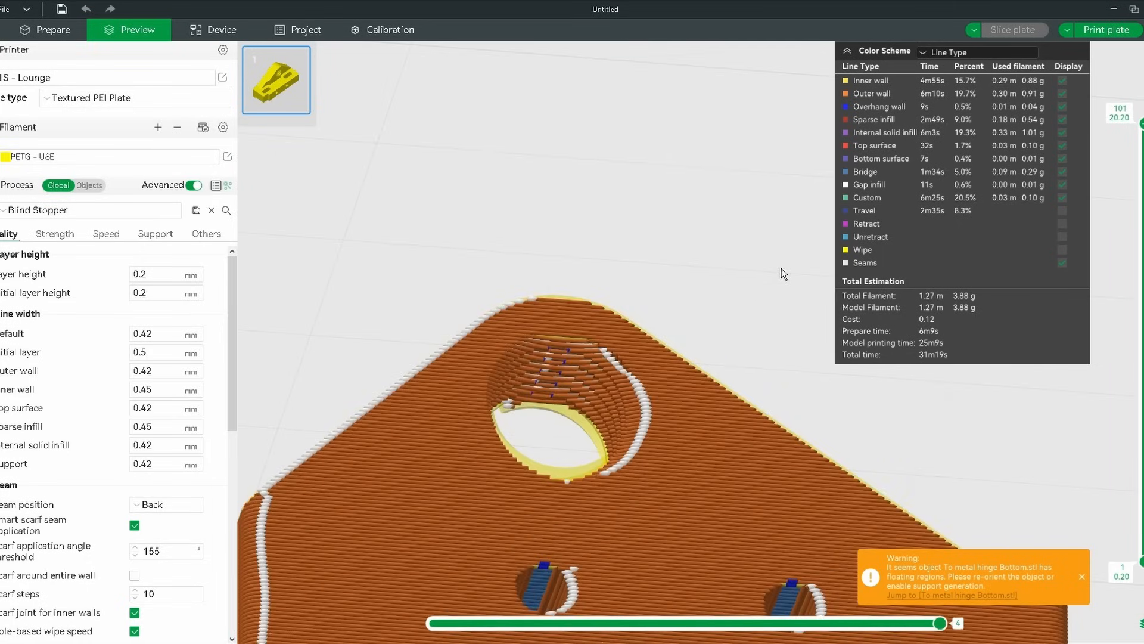
click(51, 29)
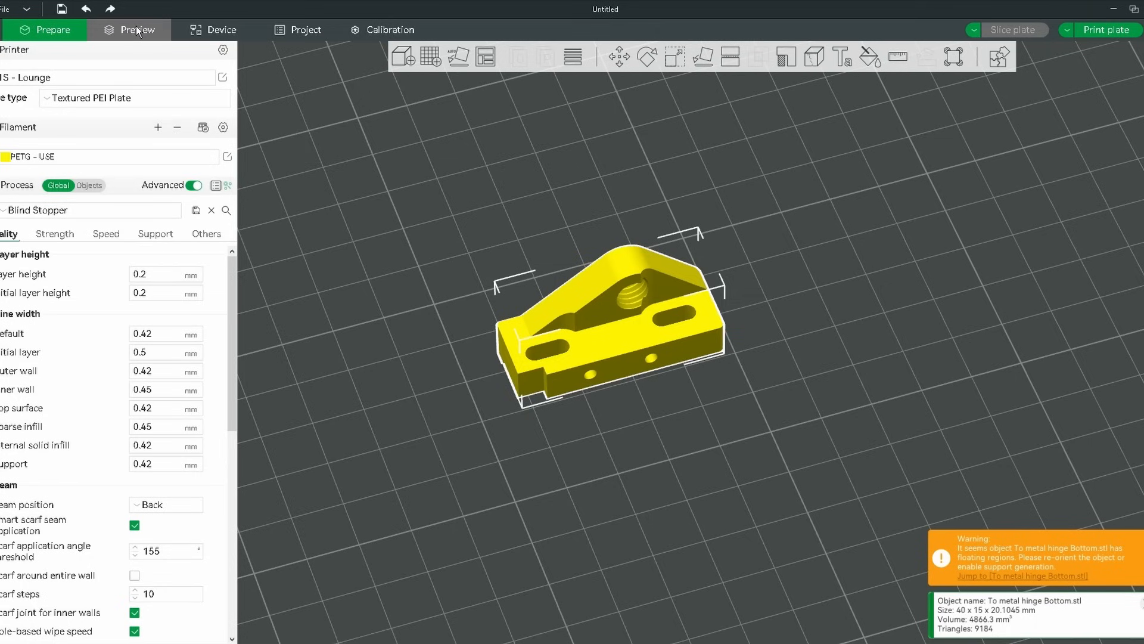
click(136, 30)
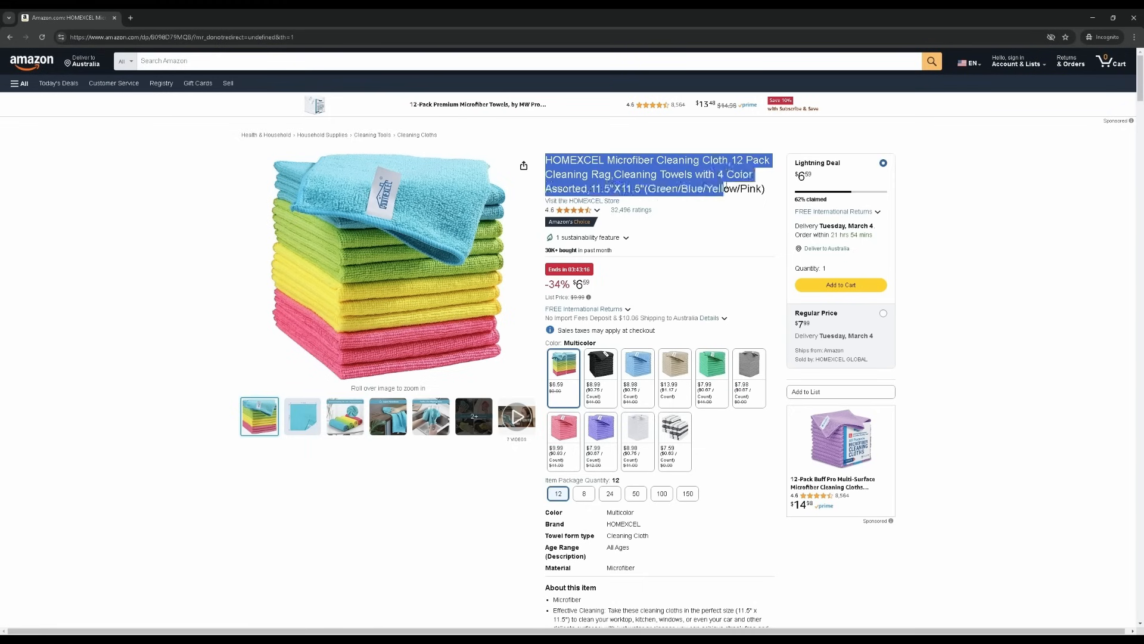
- Enlarge the microfiber cloth product photo, then close the viewer
click(388, 265)
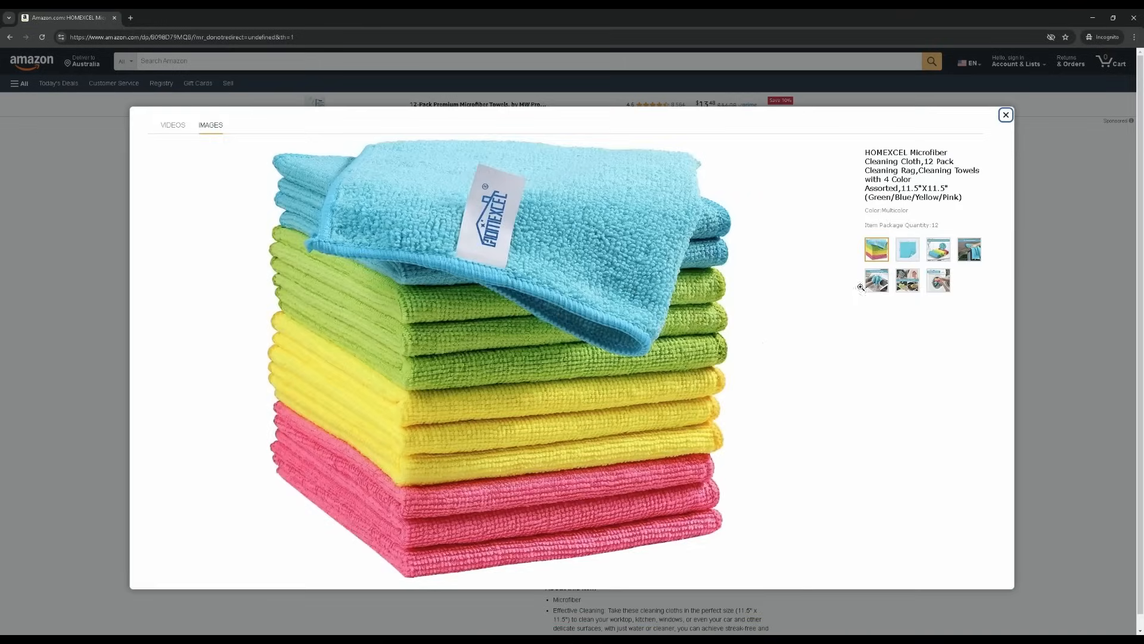
click(938, 249)
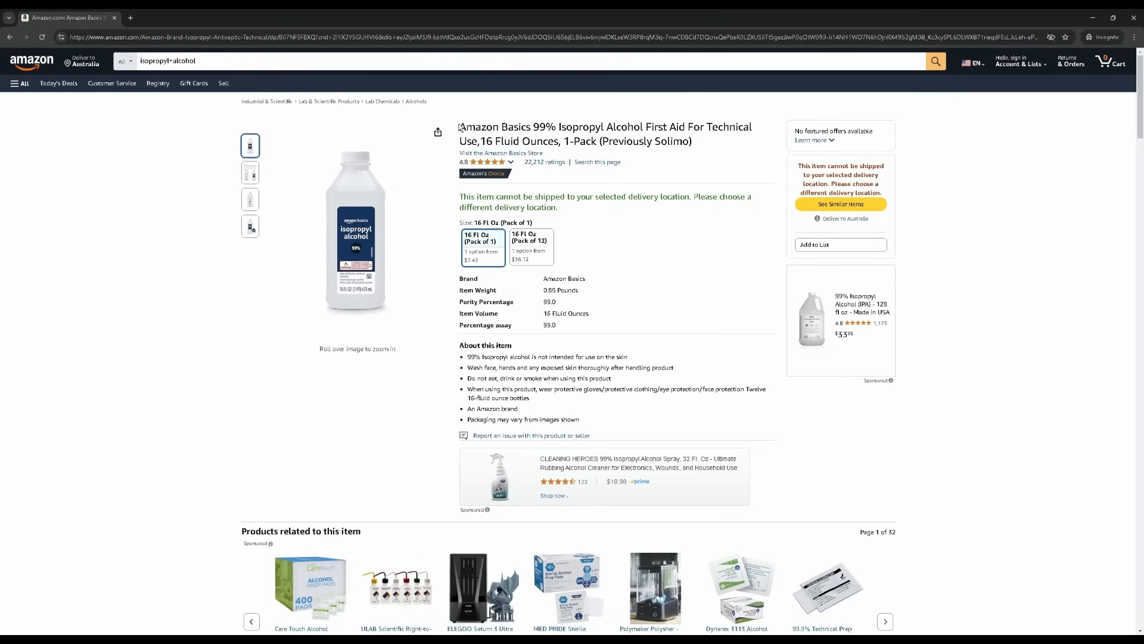
mouse_move(355, 237)
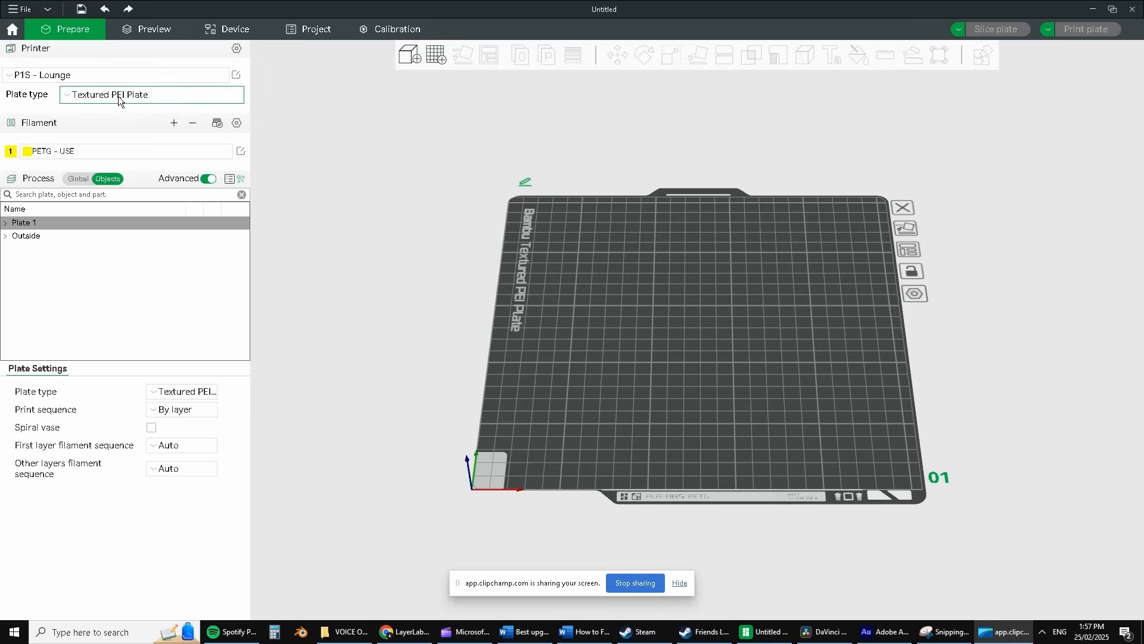
- Check which plate type is selected in the Plate type dropdown
click(152, 94)
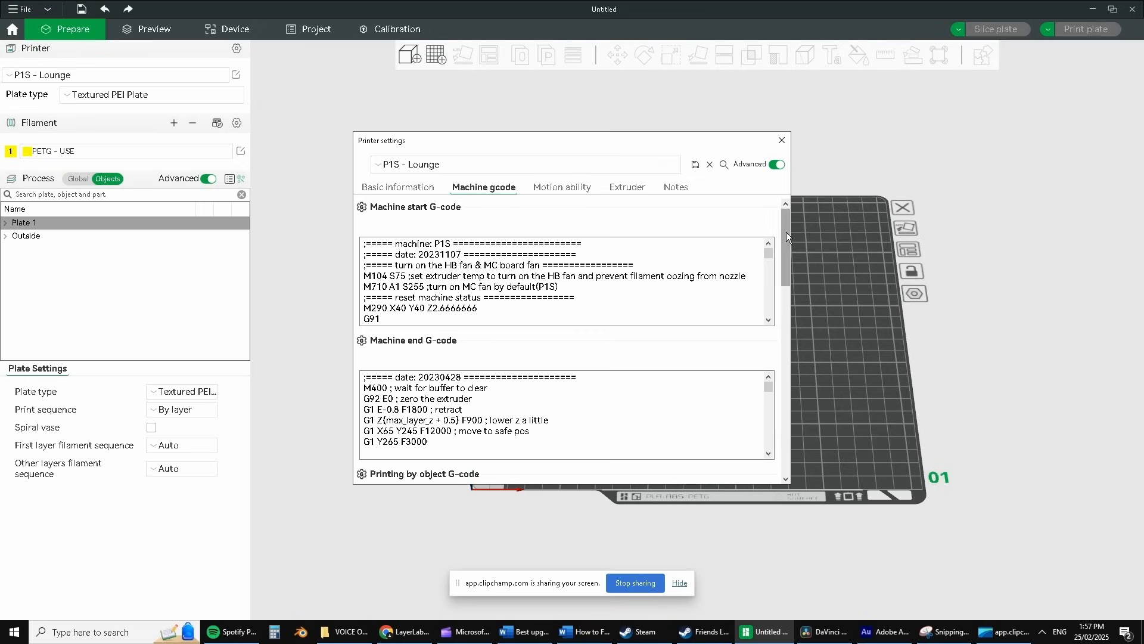
scroll(down, 3)
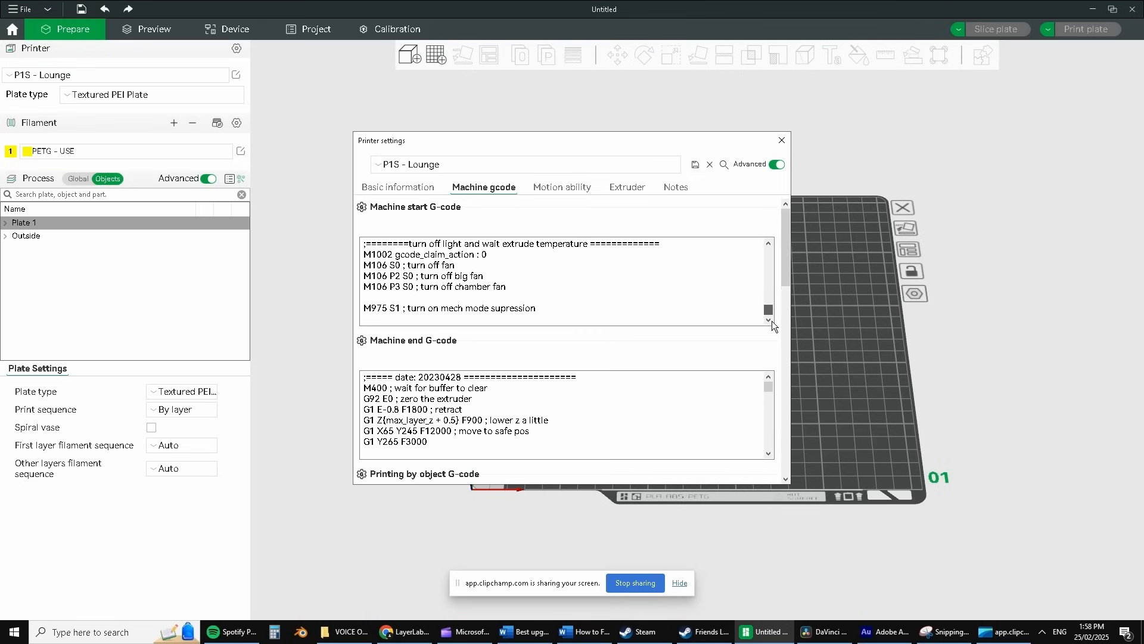
scroll(up, 3)
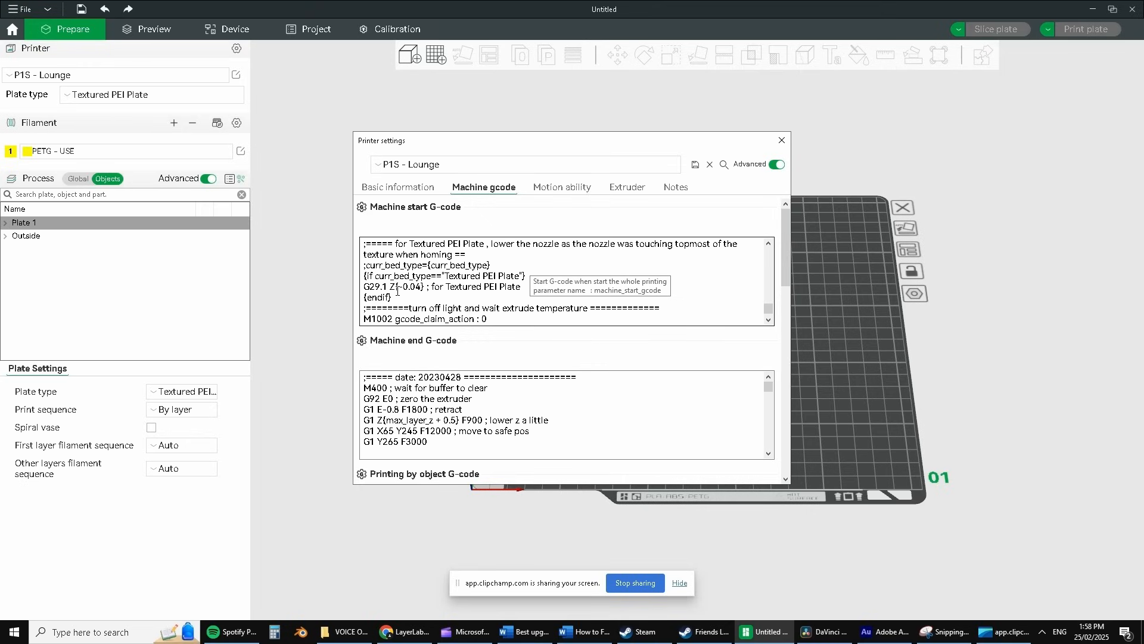
mouse_move(524, 286)
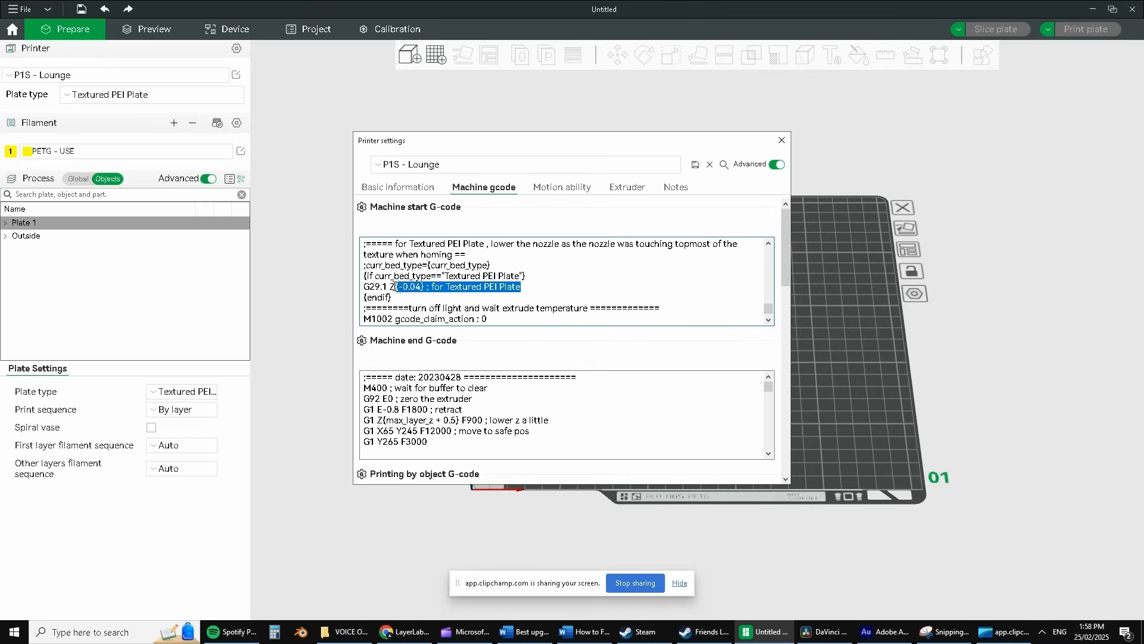
- View the P1S - Lounge machine start G-code down to the Textured PEI Plate G29.1 Z{-0.04} line
click(211, 57)
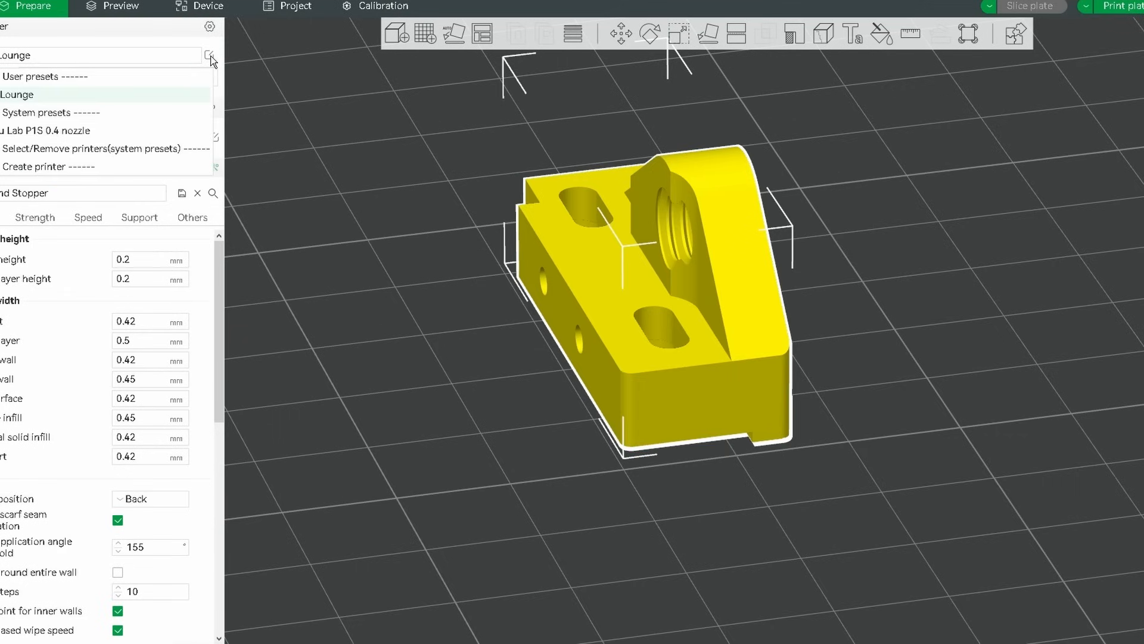
click(210, 55)
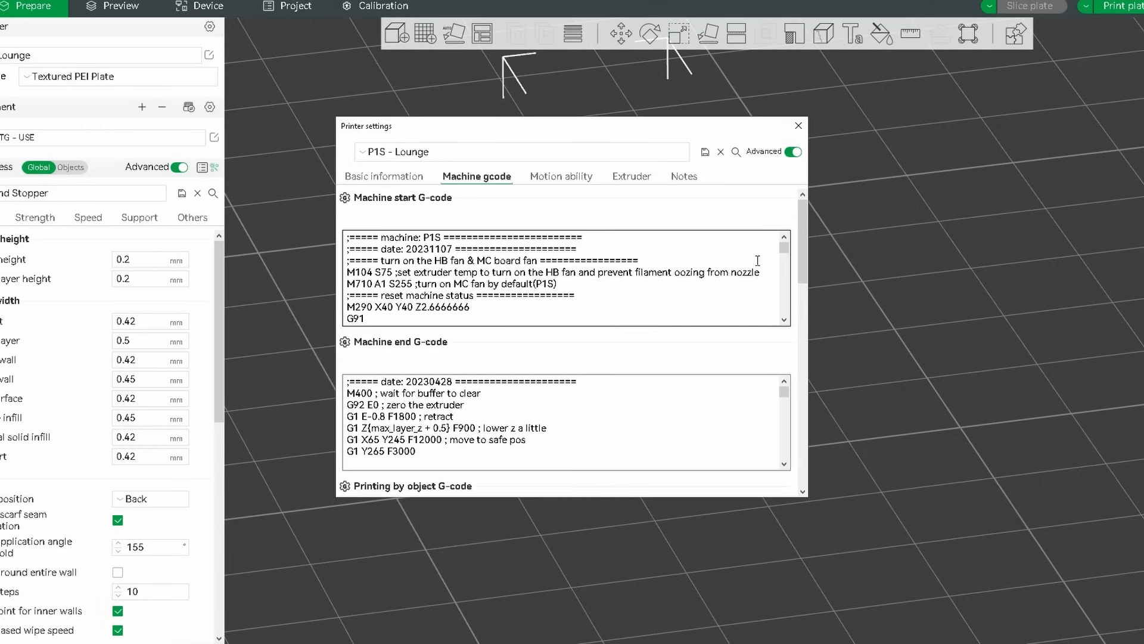
scroll(down, 3)
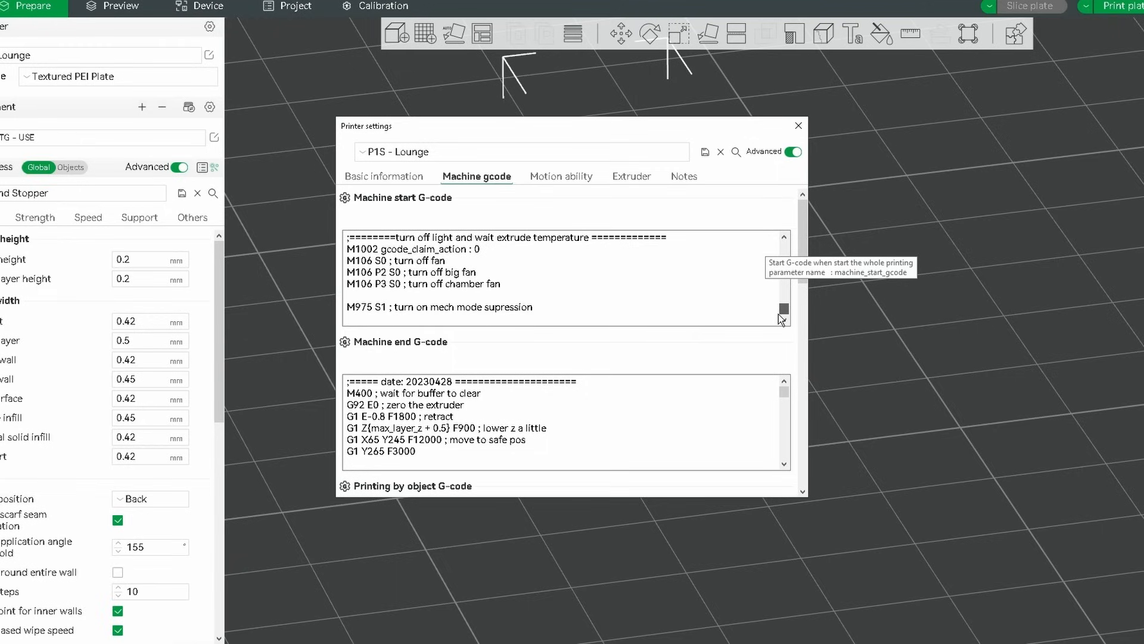
scroll(down, 3)
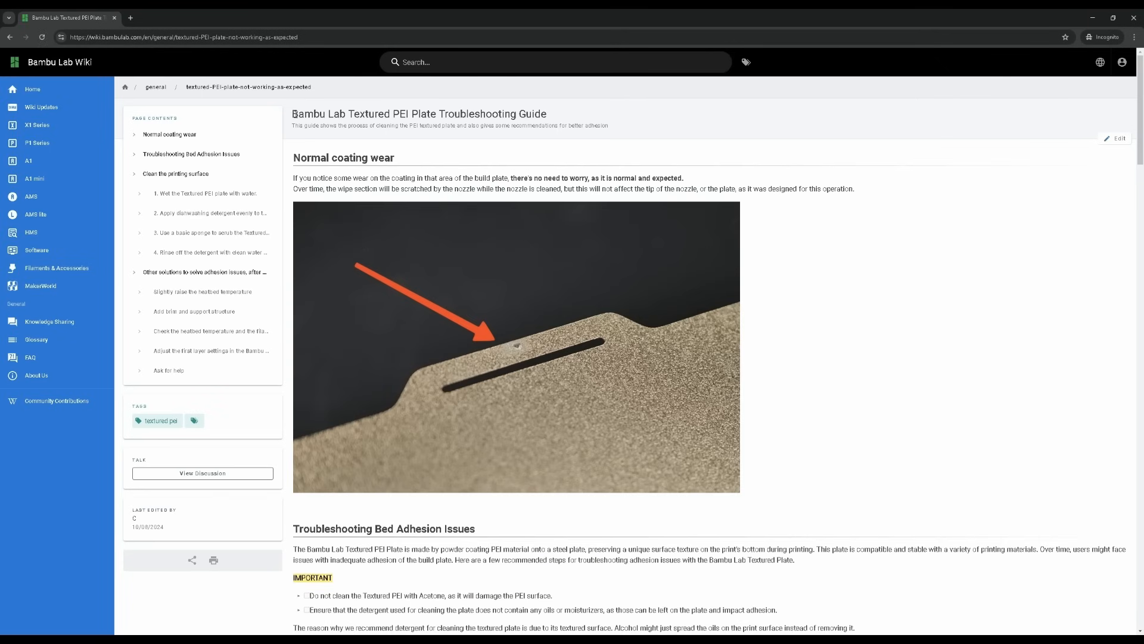
- Select the guide title and scroll to the 'Clean the printing surface' section
triple_click(418, 114)
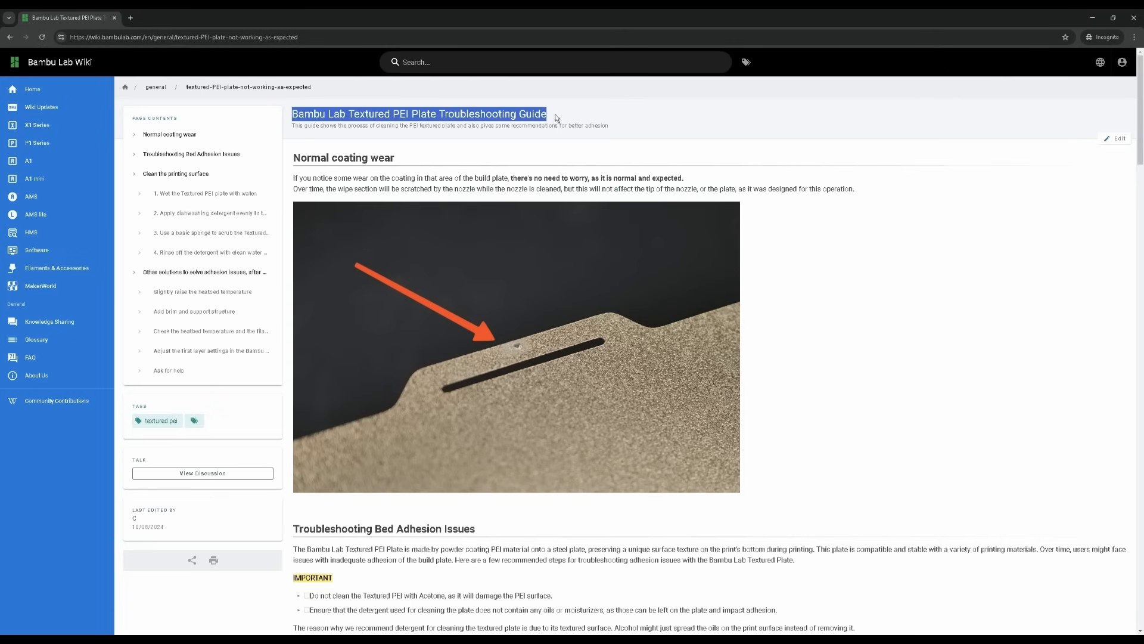
scroll(down, 3)
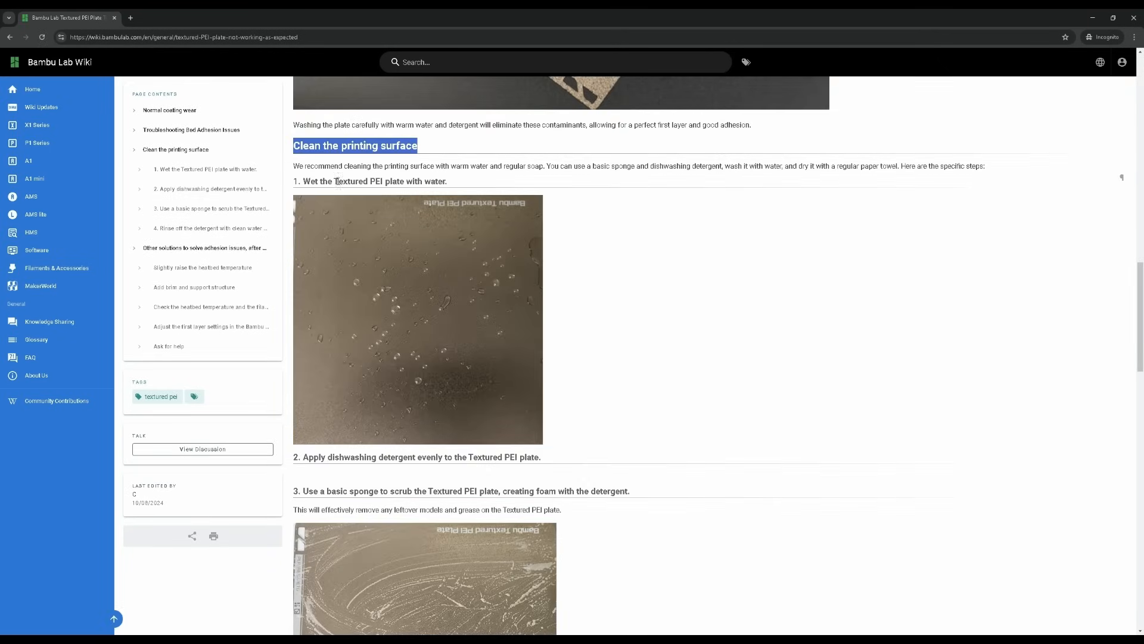